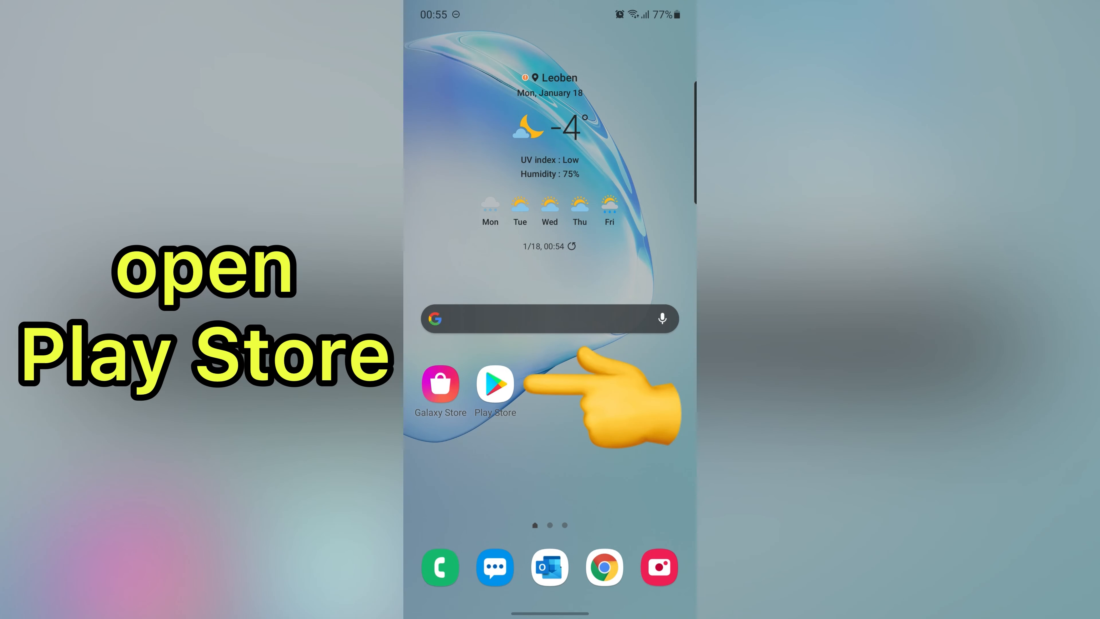
Find CamScanner in the Play Store and install it.
left_click(495, 384)
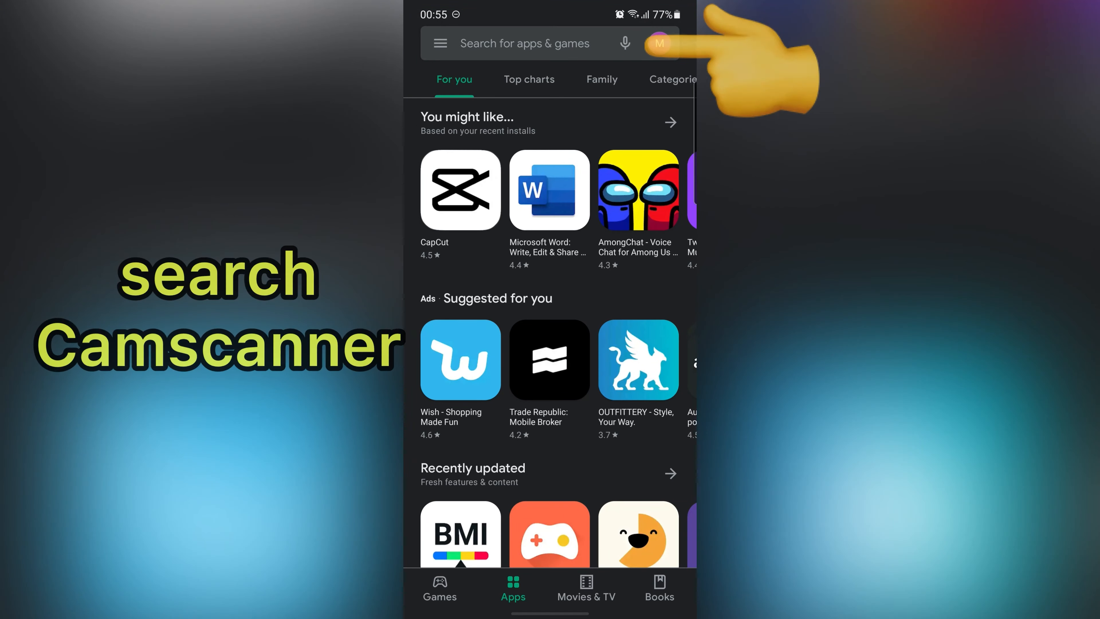
left_click(525, 43)
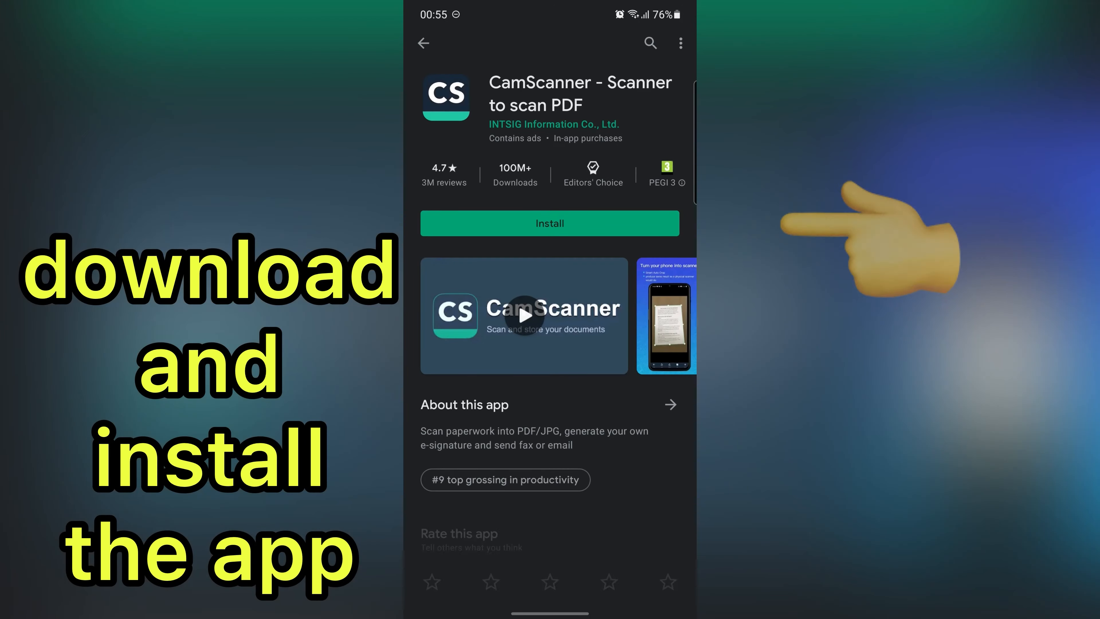
left_click(549, 223)
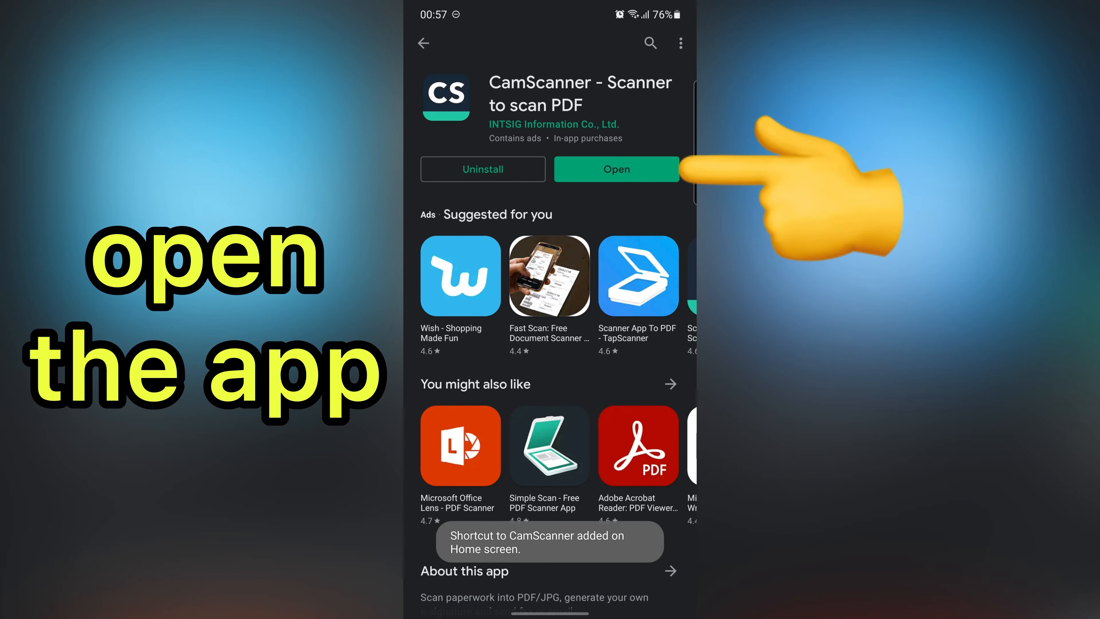
Launch CamScanner, continue without signing in and allow access to photos and files.
left_click(616, 169)
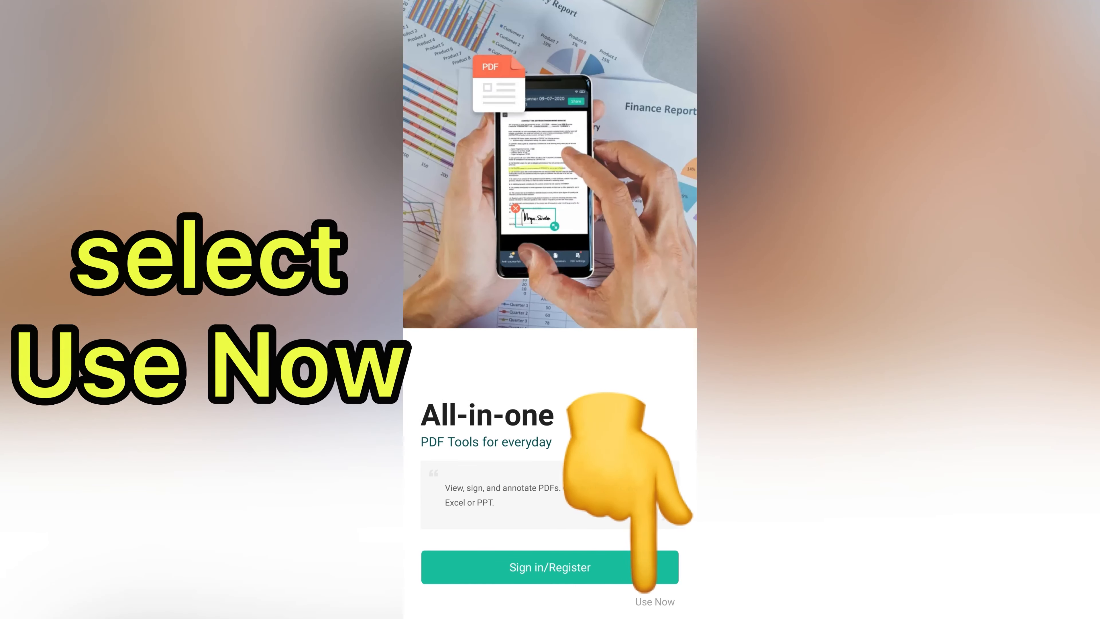
left_click(653, 601)
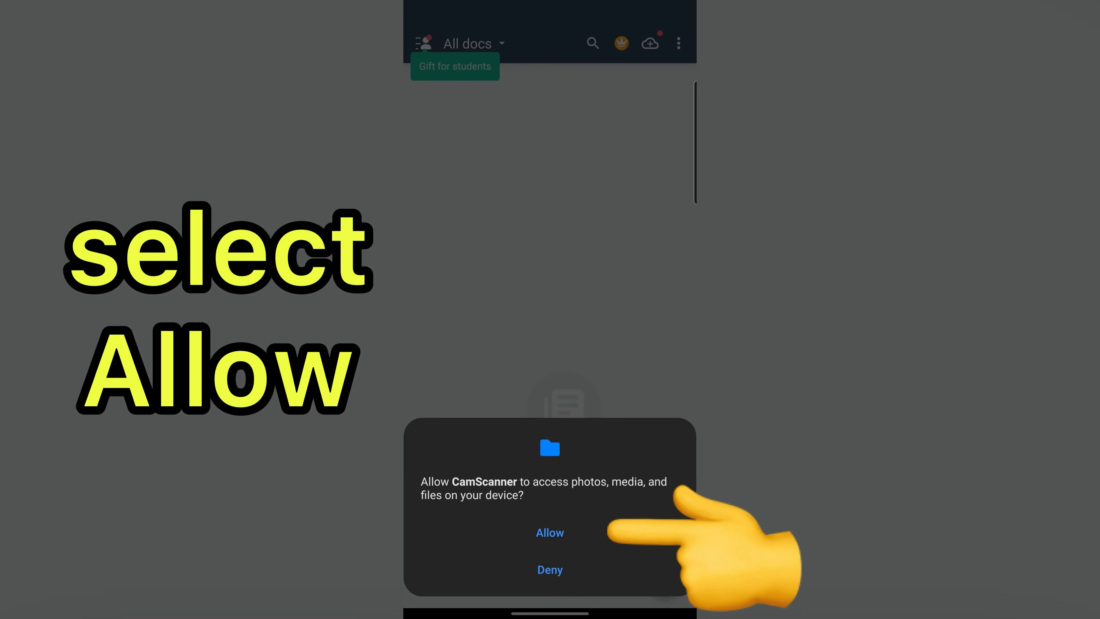
left_click(550, 533)
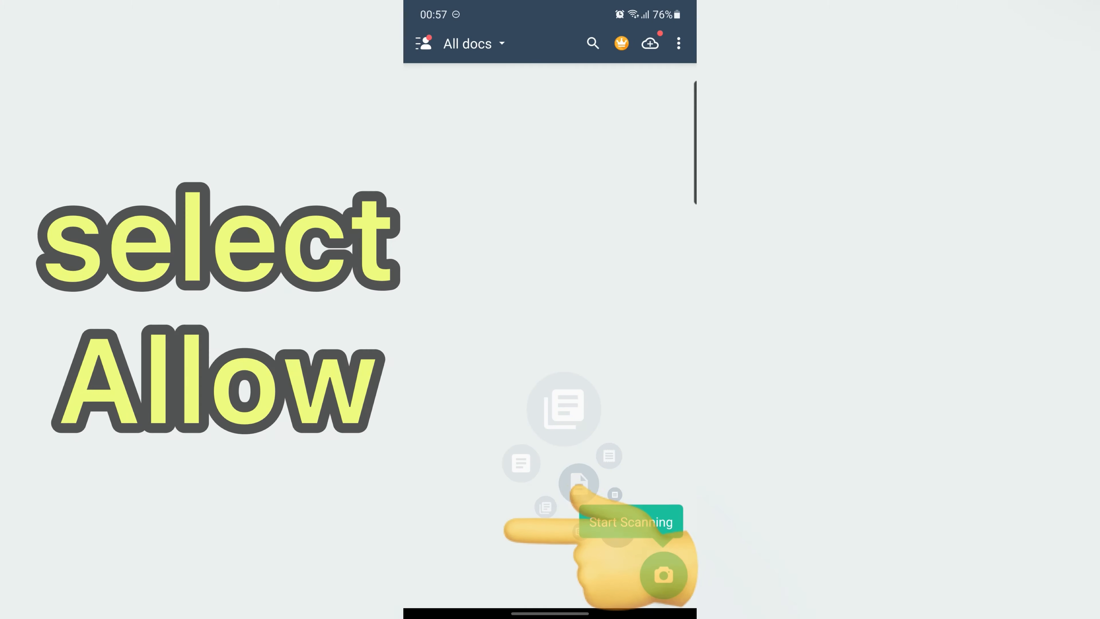
left_click(662, 575)
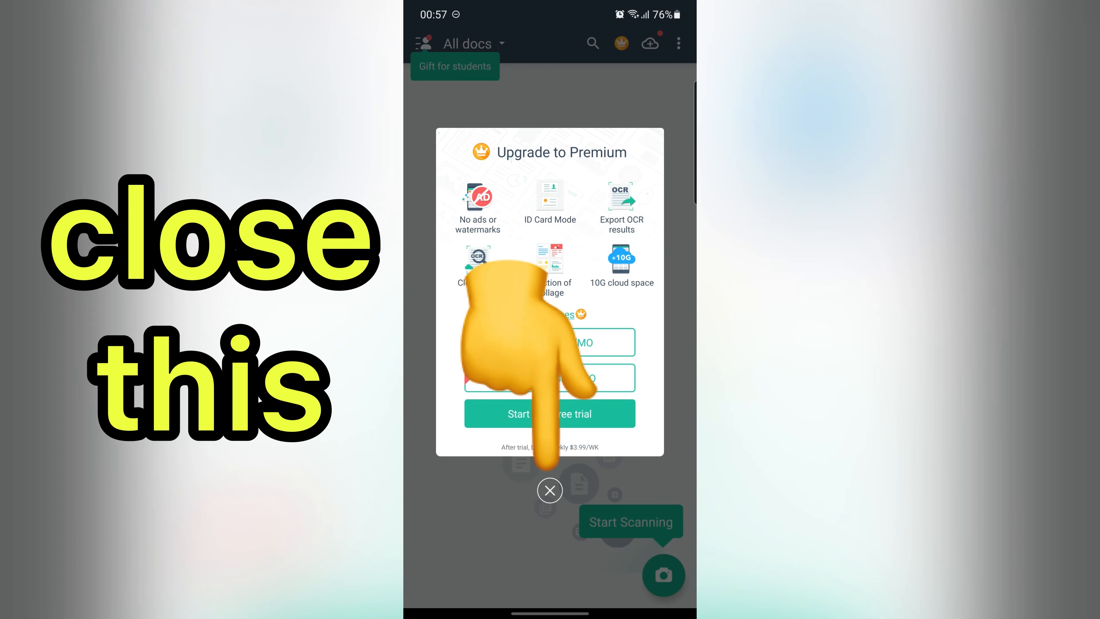
Decline the premium upgrade, start scanning and allow camera use while the app is open.
left_click(550, 490)
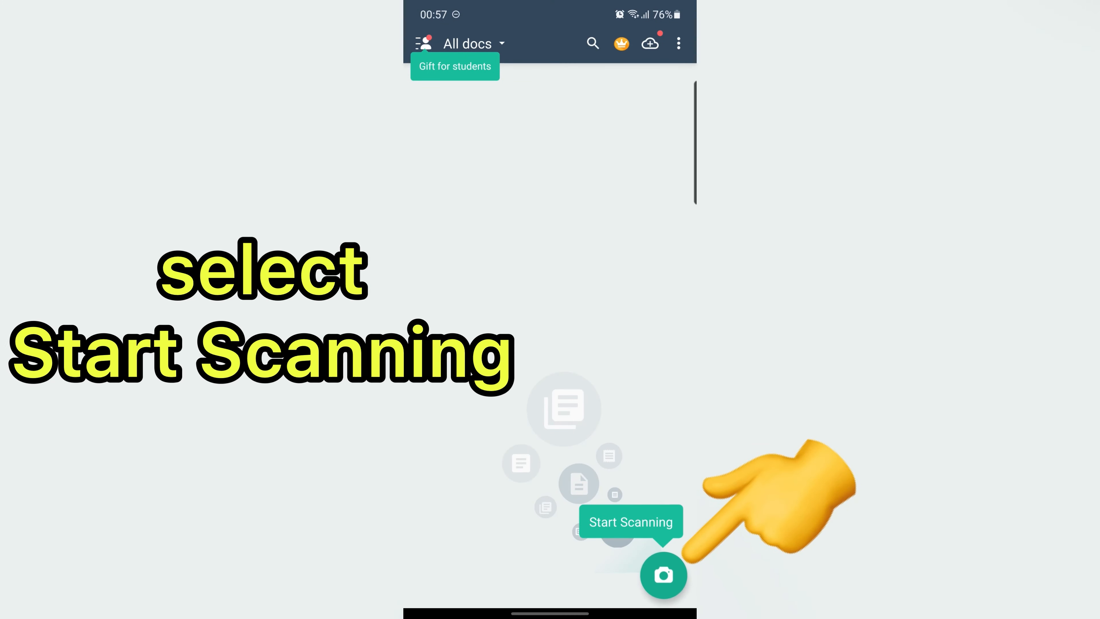
left_click(662, 575)
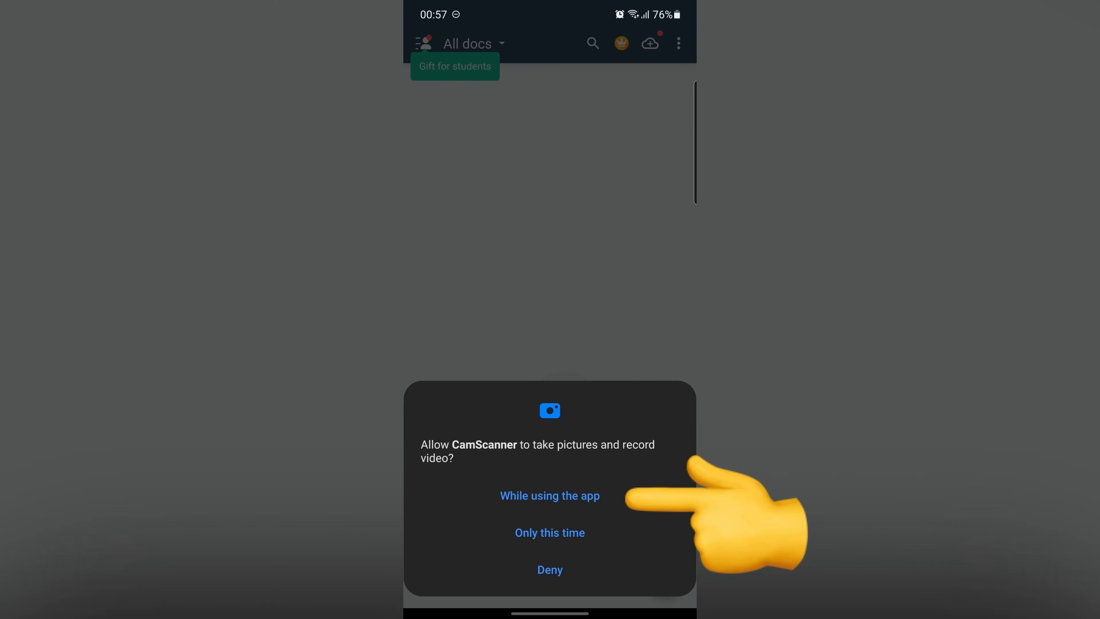
left_click(550, 495)
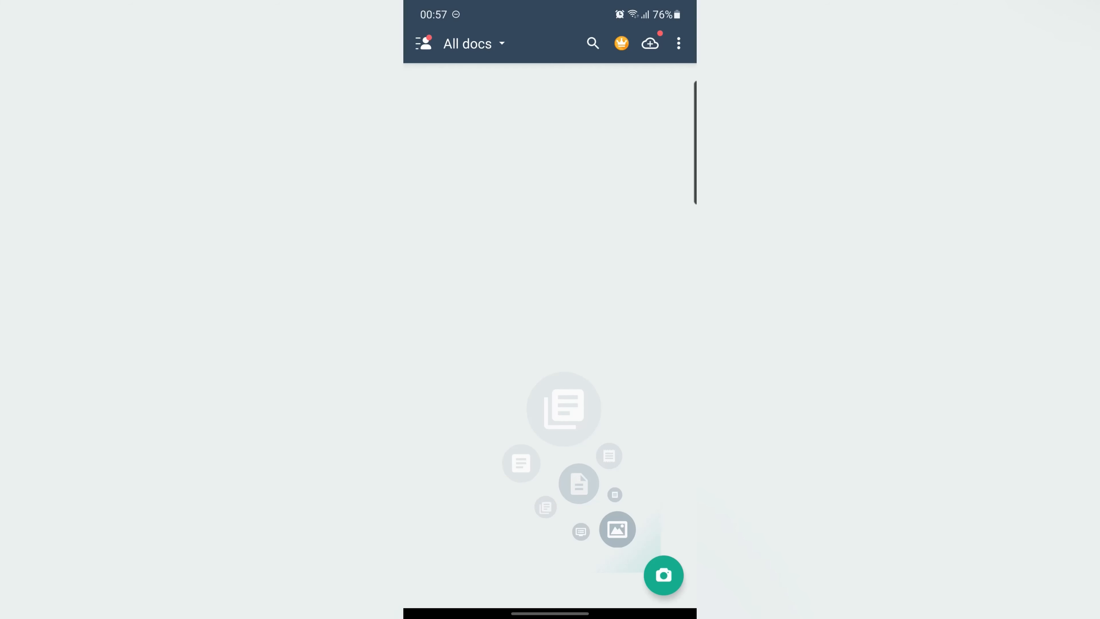
Bring up the document camera, close the smart scan demo and keep plain Docs mode.
left_click(662, 575)
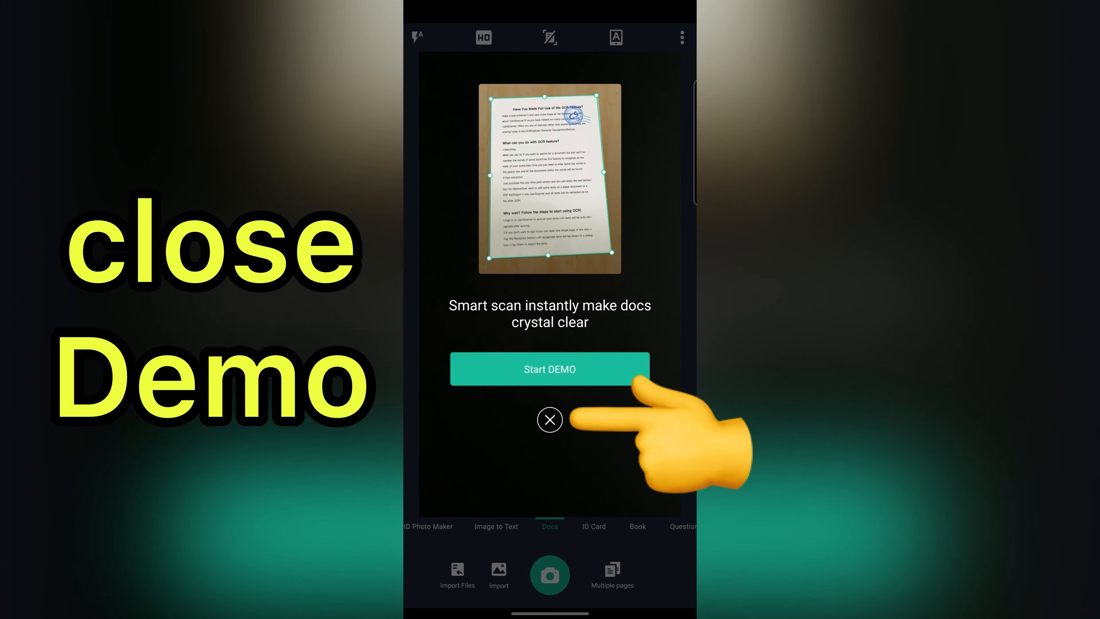
left_click(549, 419)
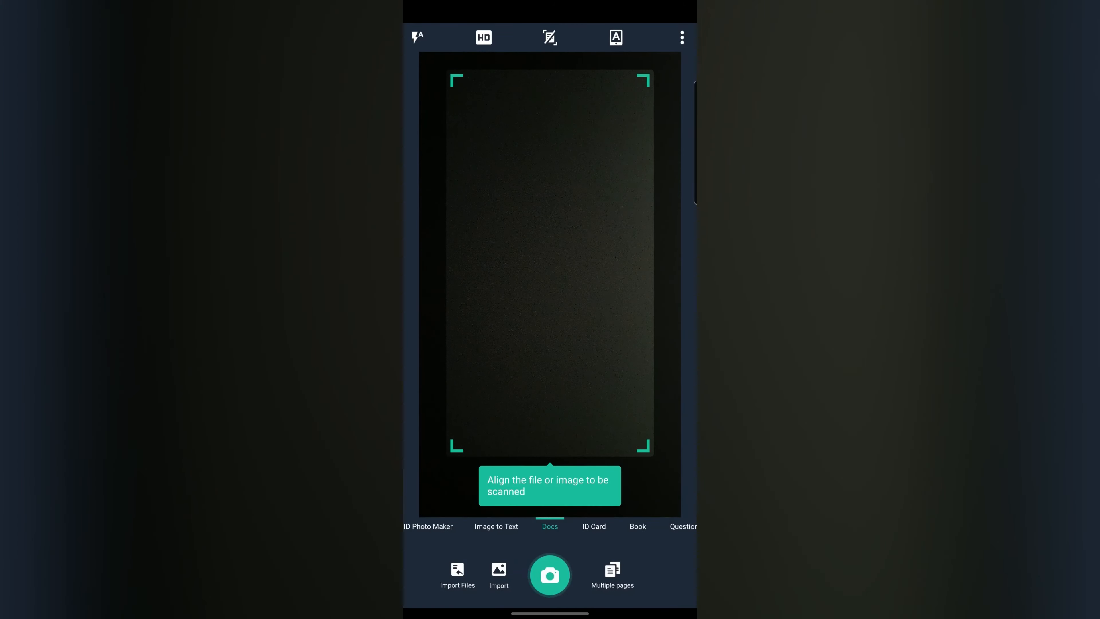
left_click(549, 575)
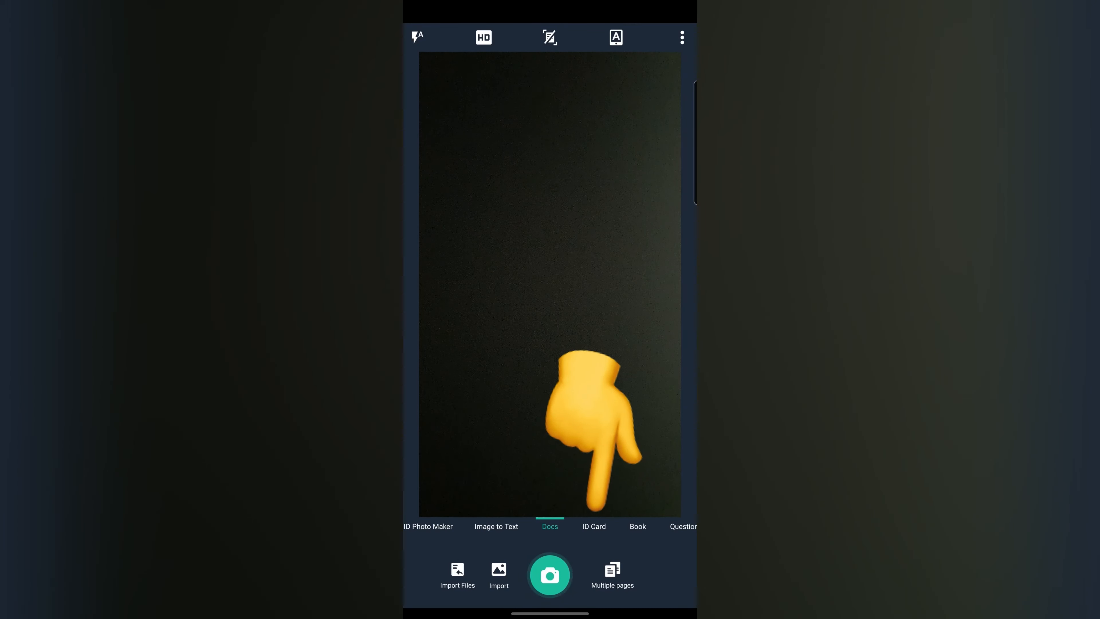
left_click(594, 526)
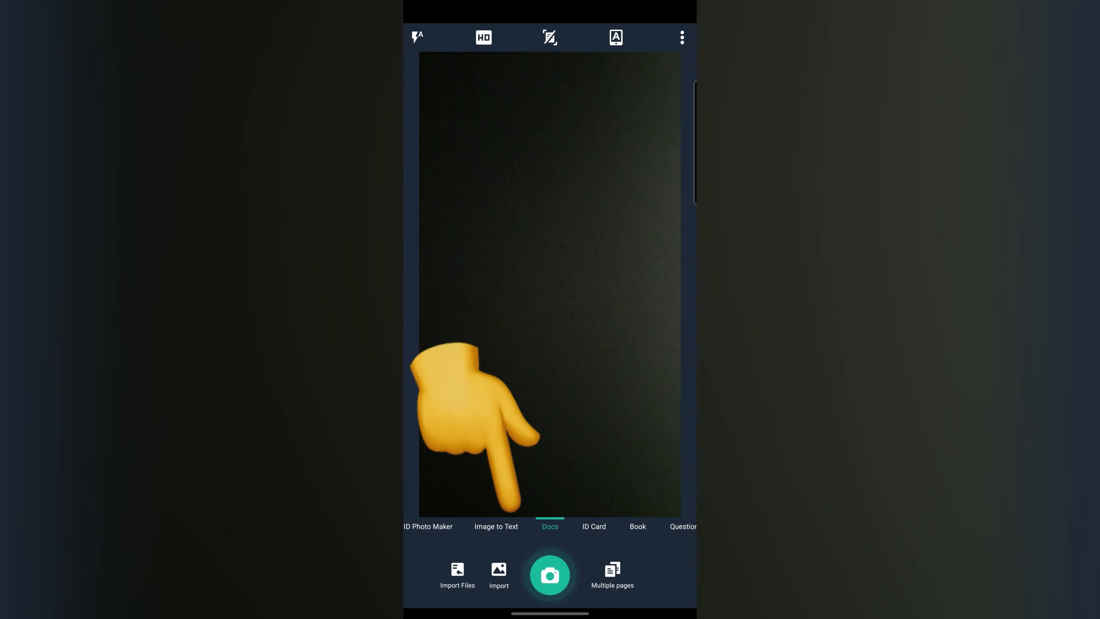
Turn on auto capture, adjust the flash setting and frame the handwritten notes page.
left_click(497, 526)
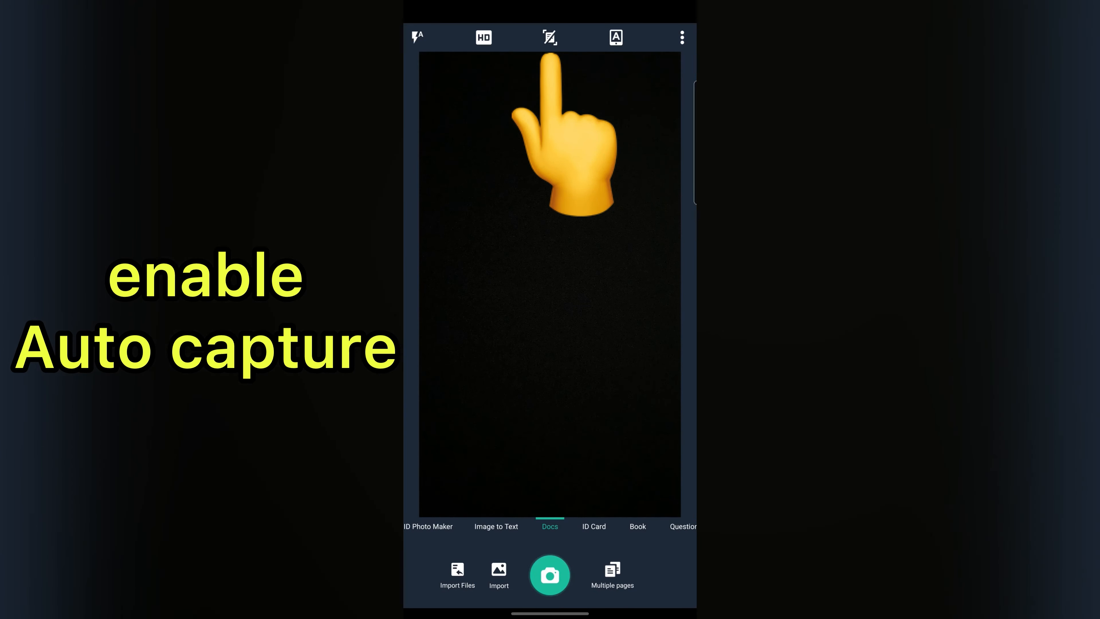
left_click(550, 38)
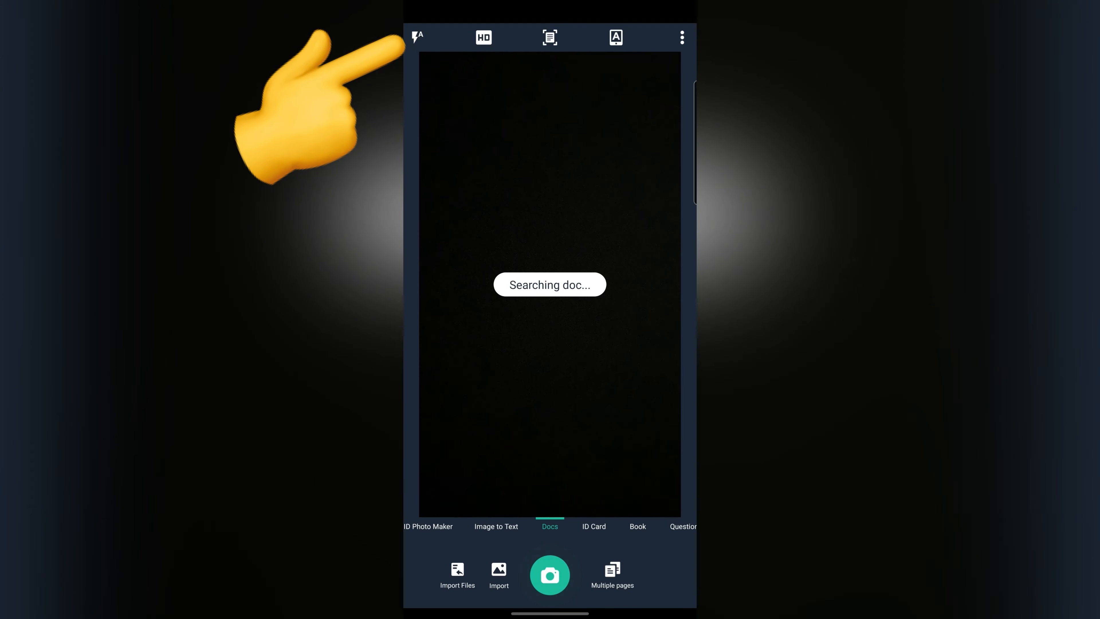
left_click(417, 37)
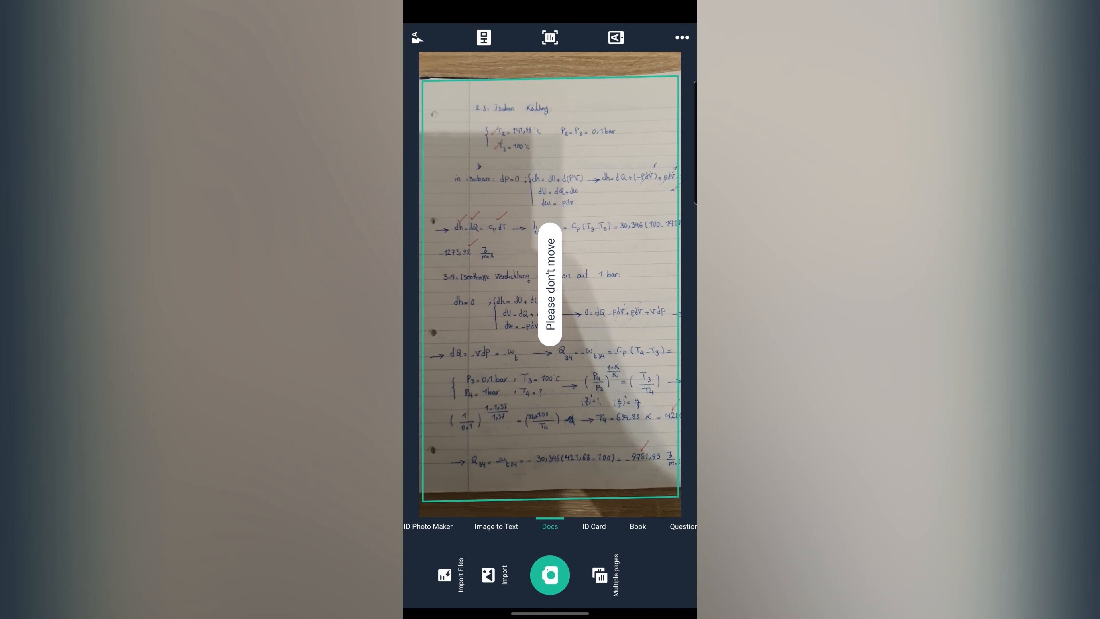
Capture the notes page, accept its detected borders and continue to the enhancement screen.
left_click(550, 575)
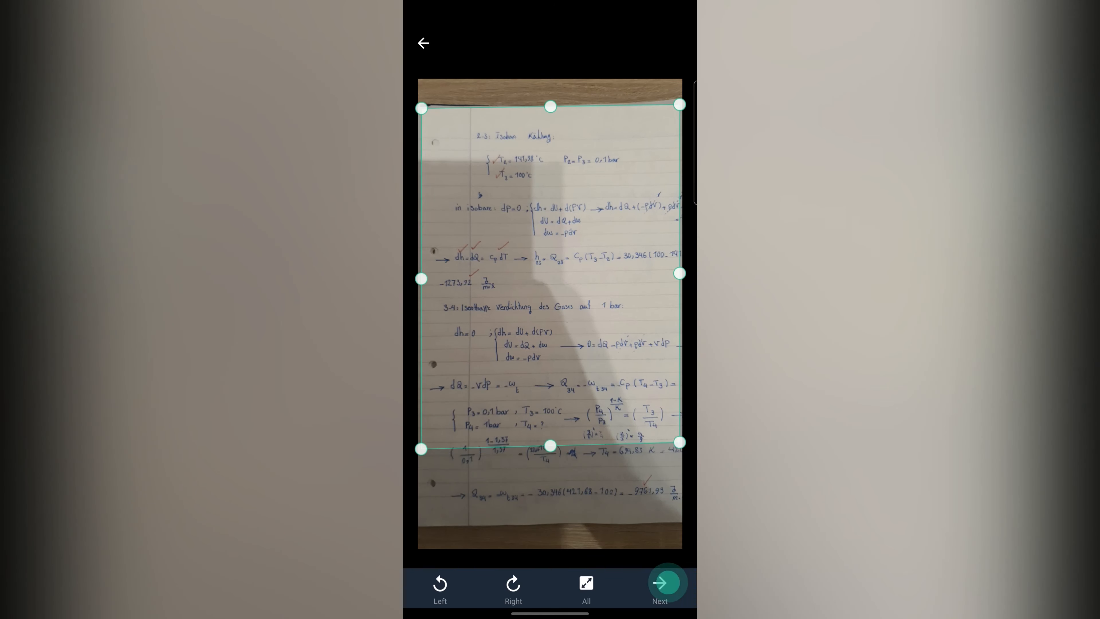
left_click(659, 582)
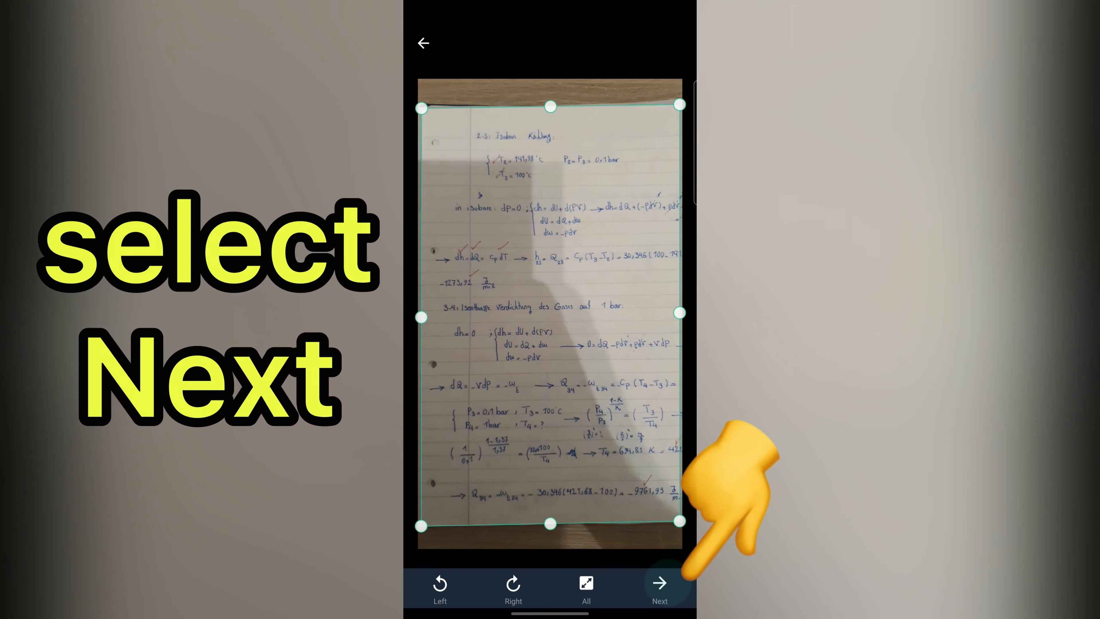
left_click(659, 582)
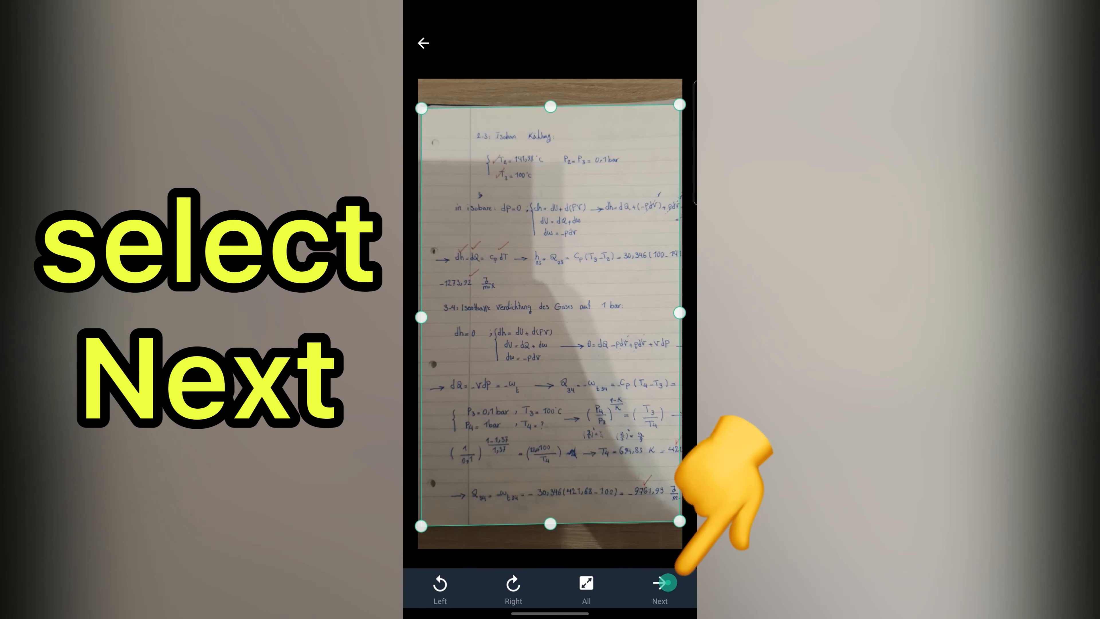
left_click(659, 587)
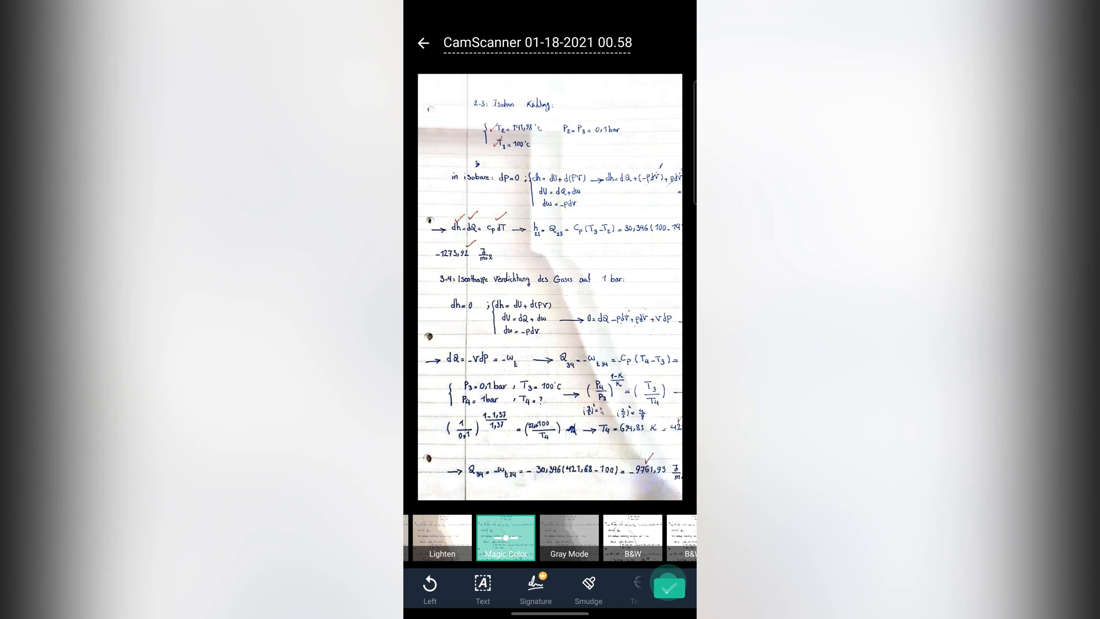
Apply the B&W 2 filter to make the handwritten notes crisp black-and-white.
left_click(664, 537)
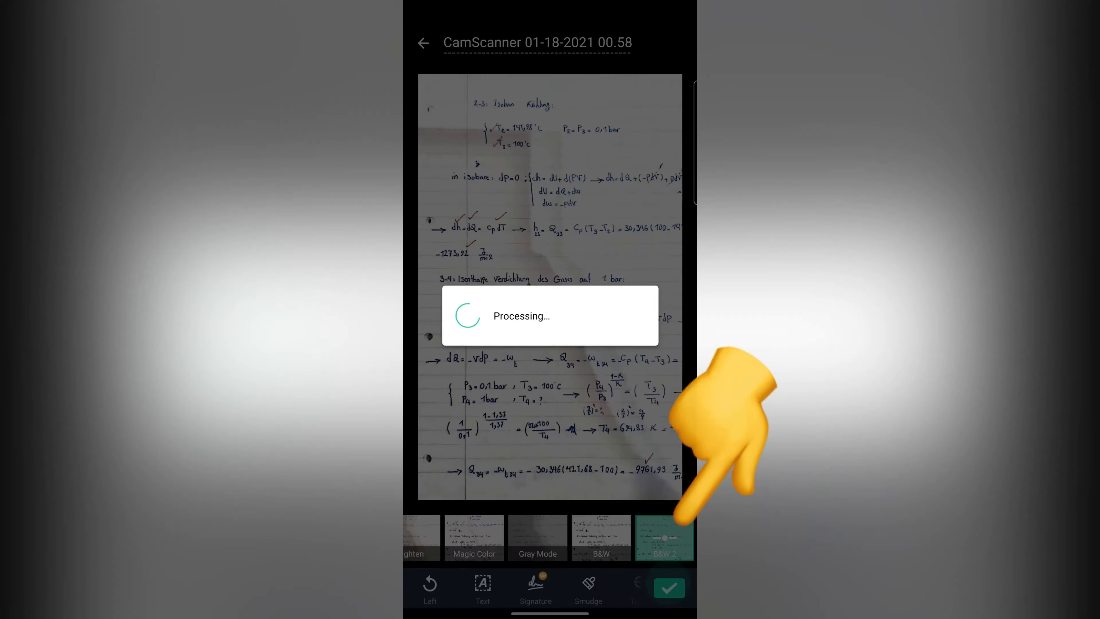
left_click(664, 538)
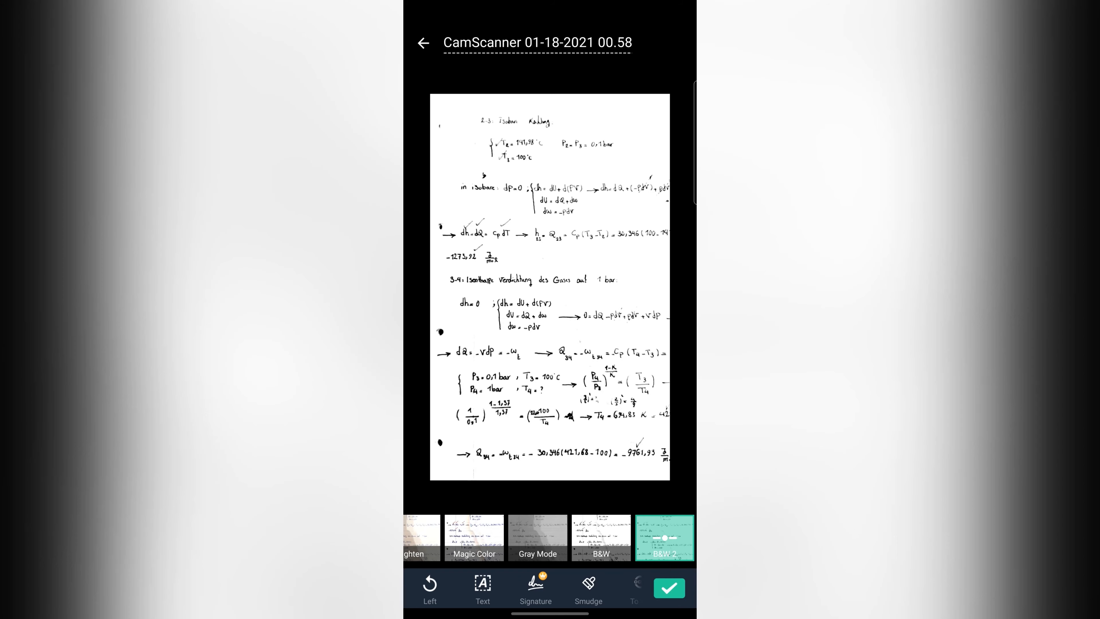
left_click(669, 588)
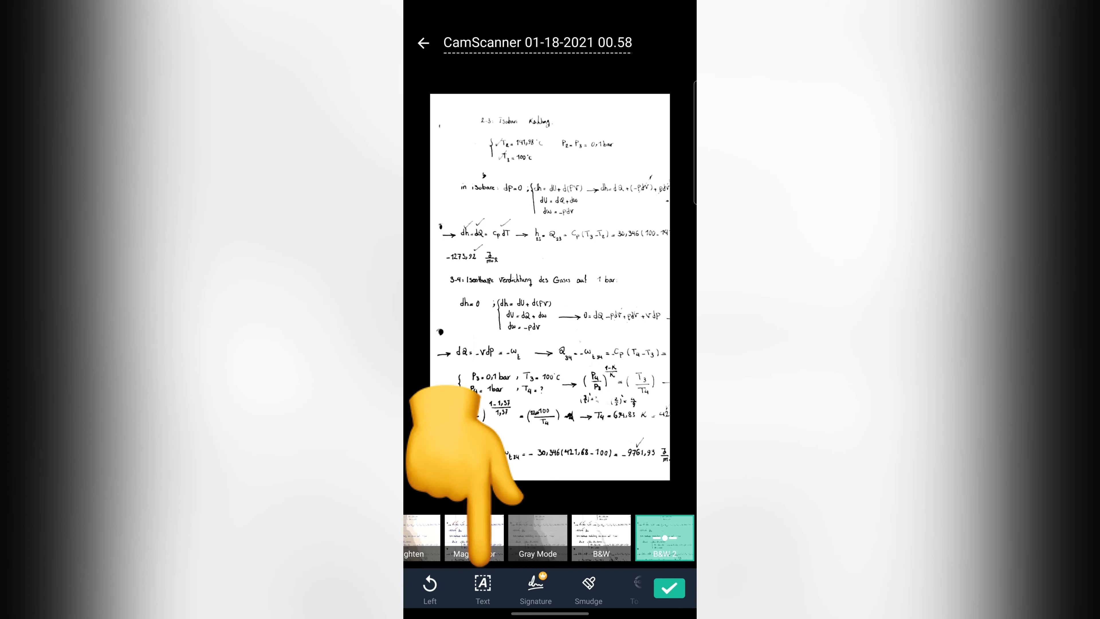
left_click(668, 587)
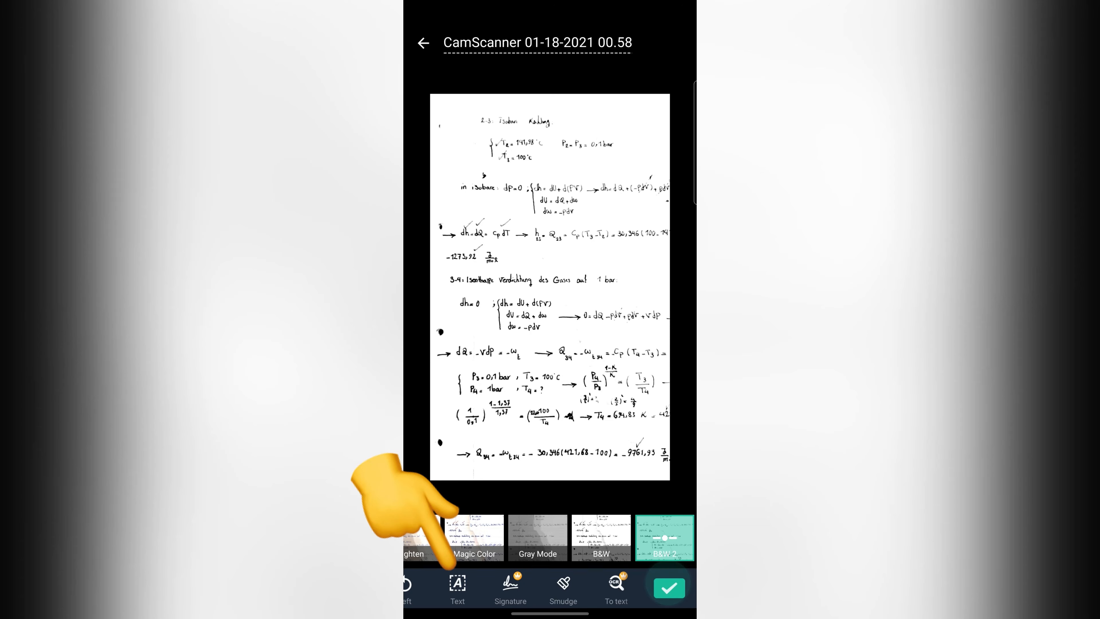
Try adding text 'hj' and smudging out the last line, then discard those edits.
left_click(456, 588)
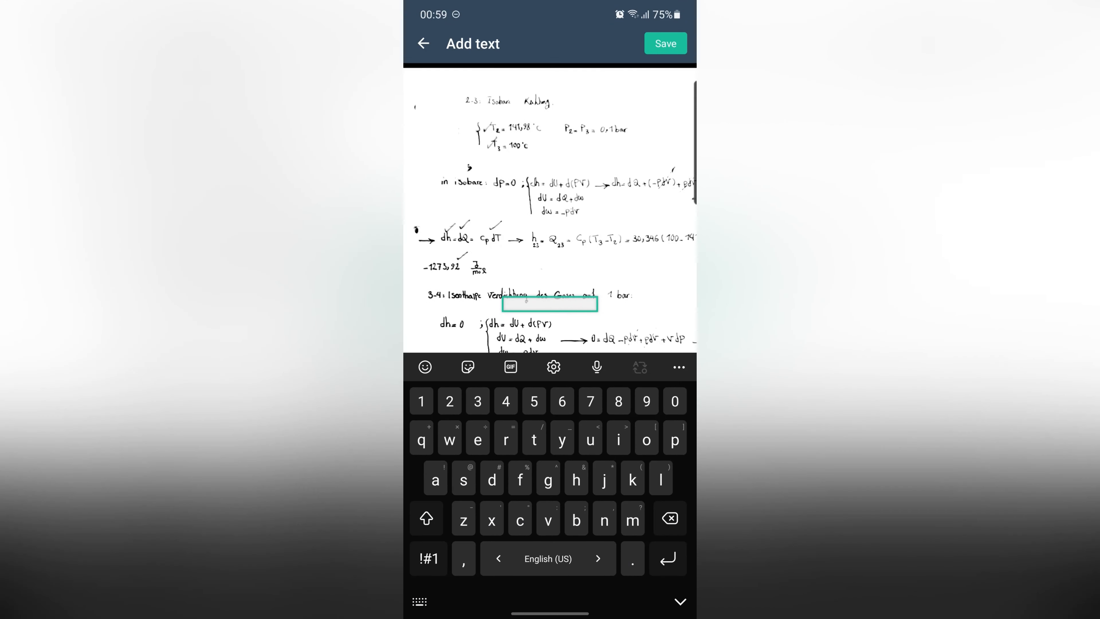
type("hj")
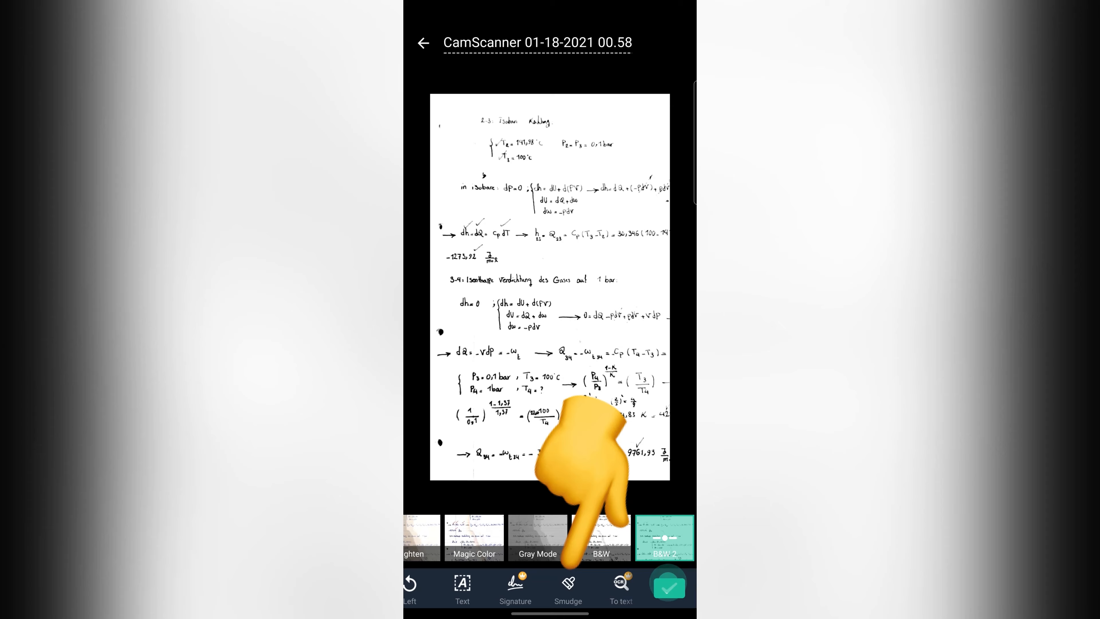
left_click(568, 586)
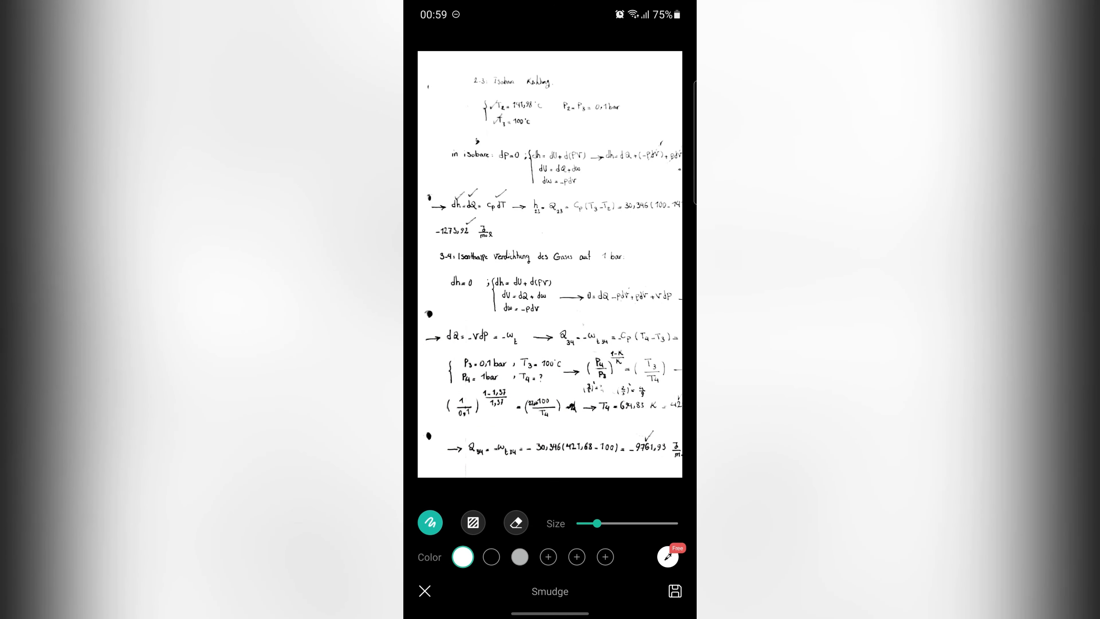
left_click_drag(561, 453, 674, 453)
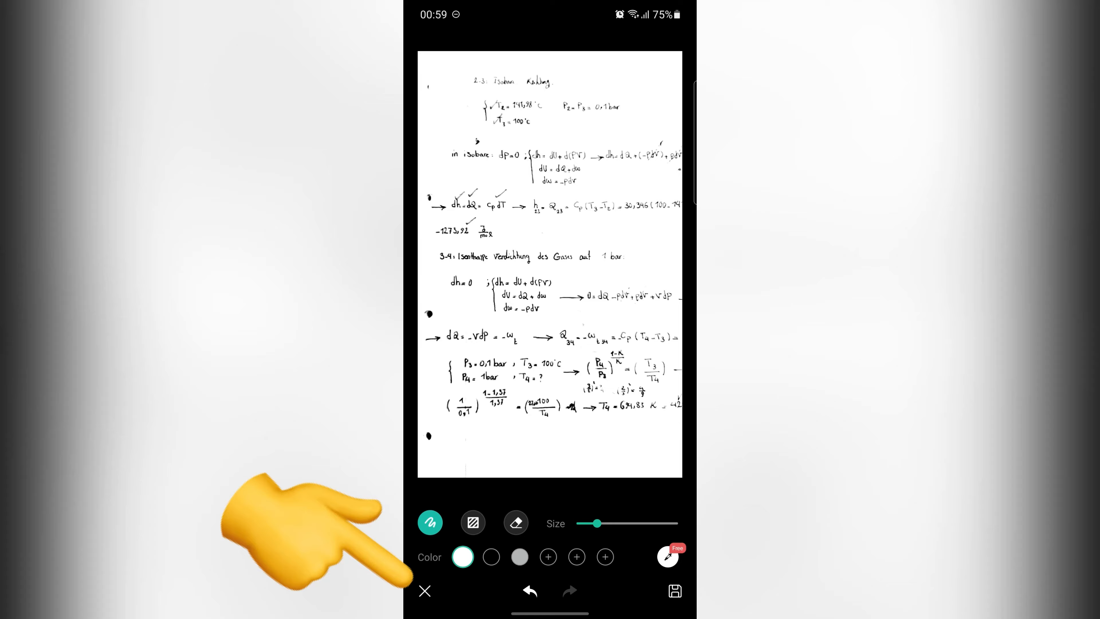
left_click(425, 591)
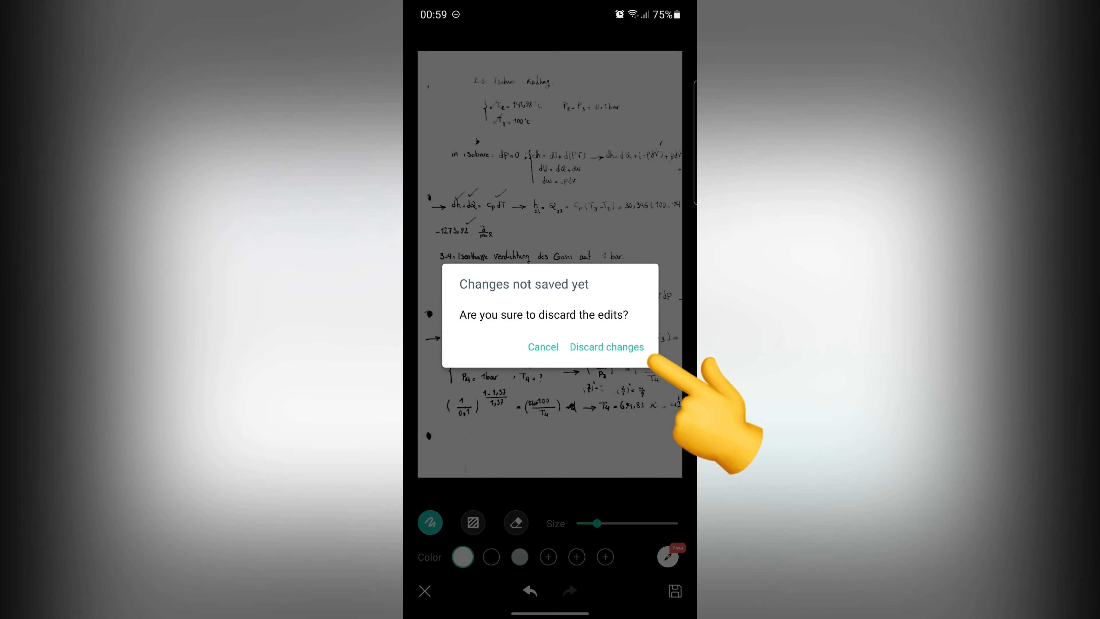
left_click(605, 347)
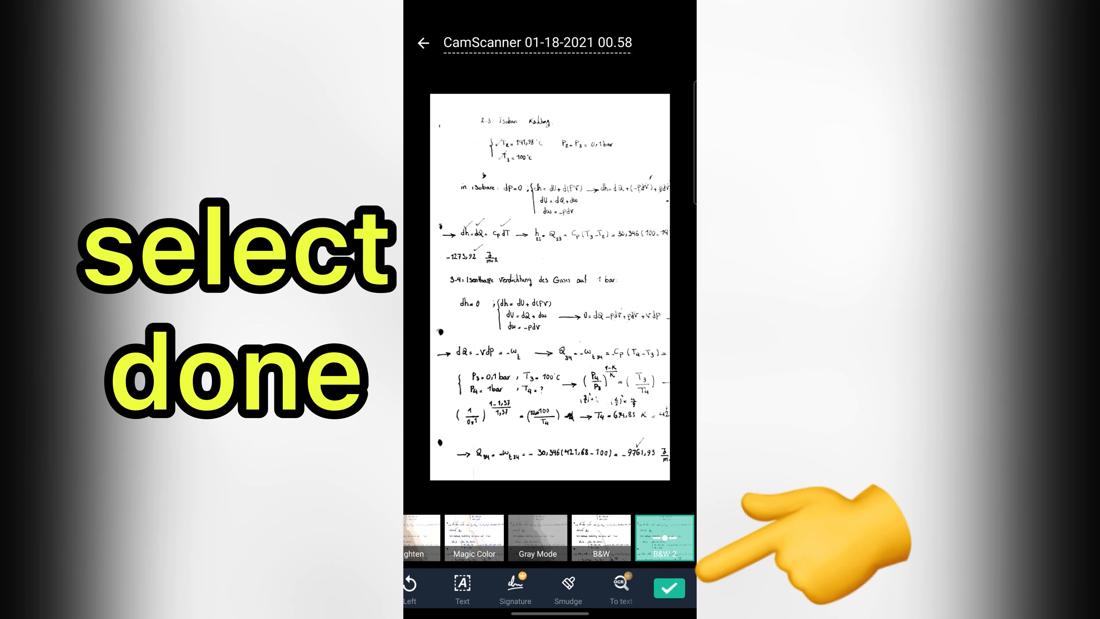
Finish editing and save the page as a dated document.
left_click(669, 587)
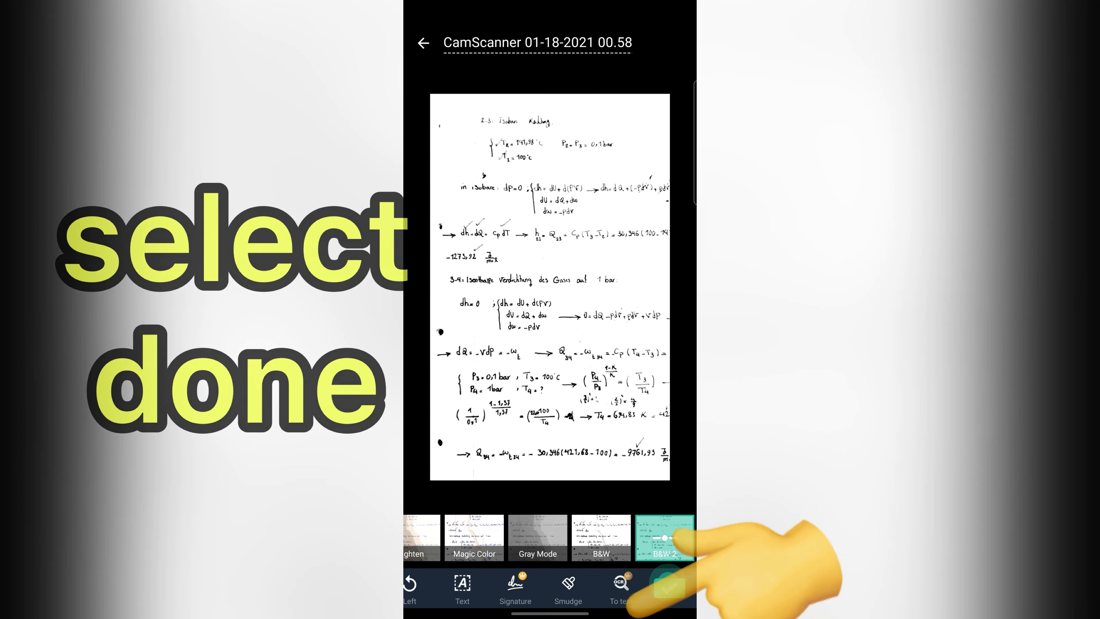
left_click(663, 582)
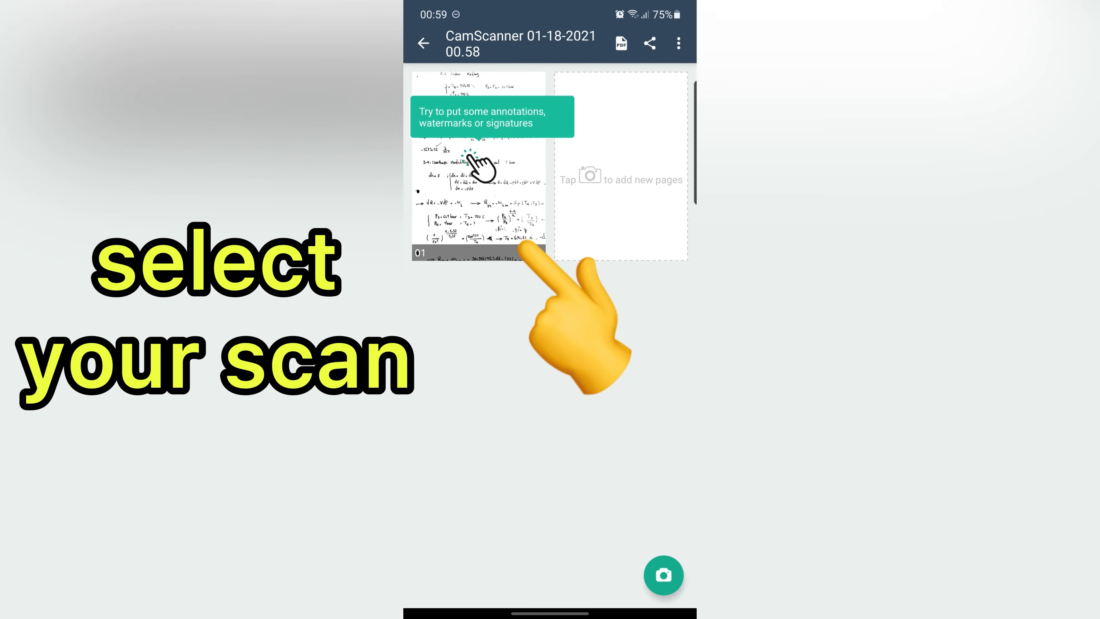
Select the page 01 thumbnail to reveal Share and Save to gallery options.
left_click(478, 166)
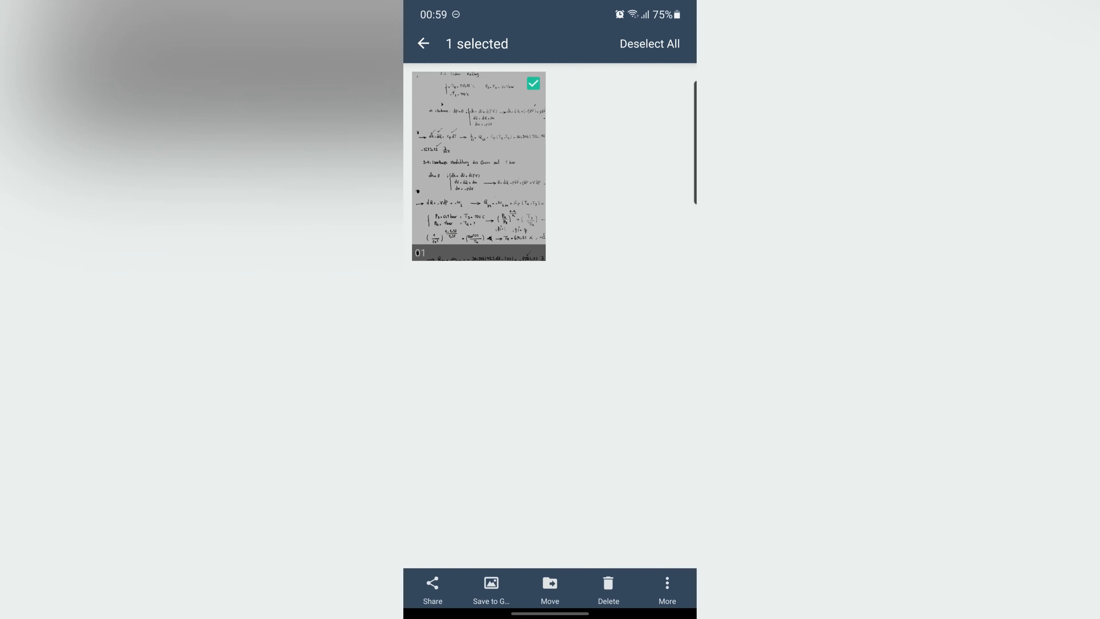